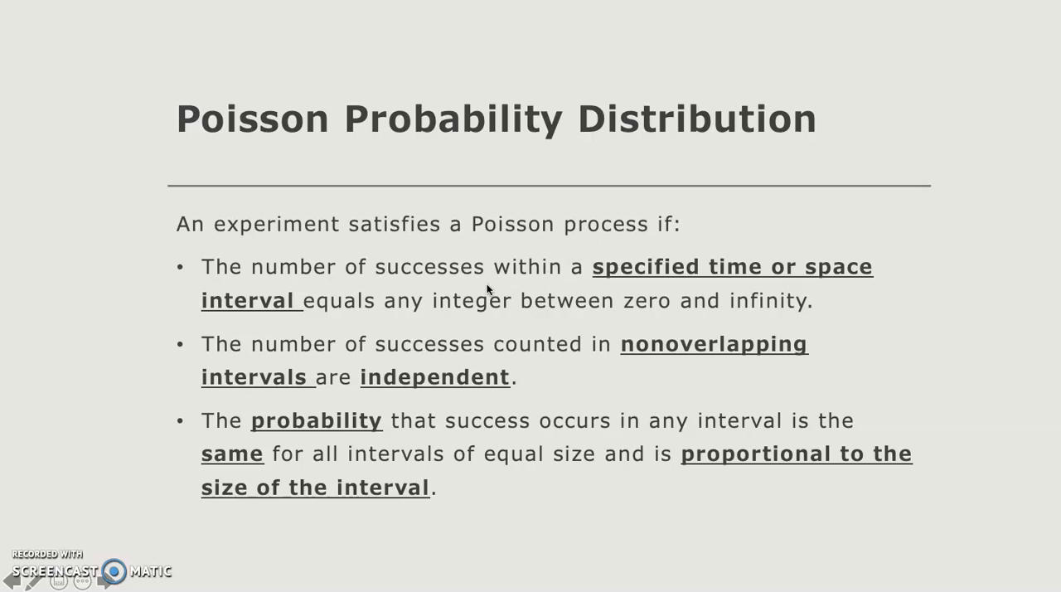
mouse_move(535, 431)
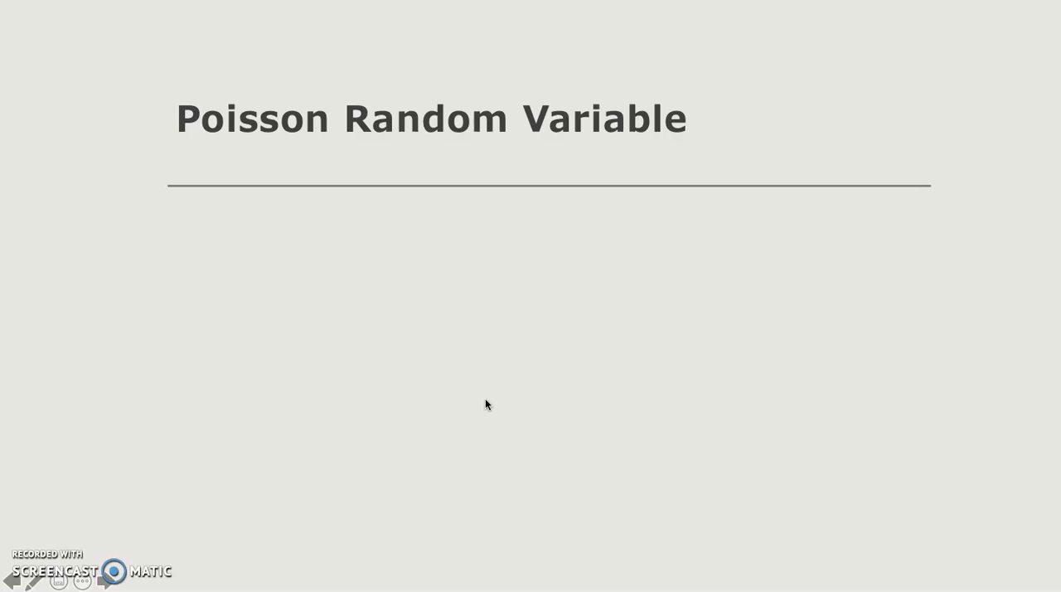
mouse_move(436, 449)
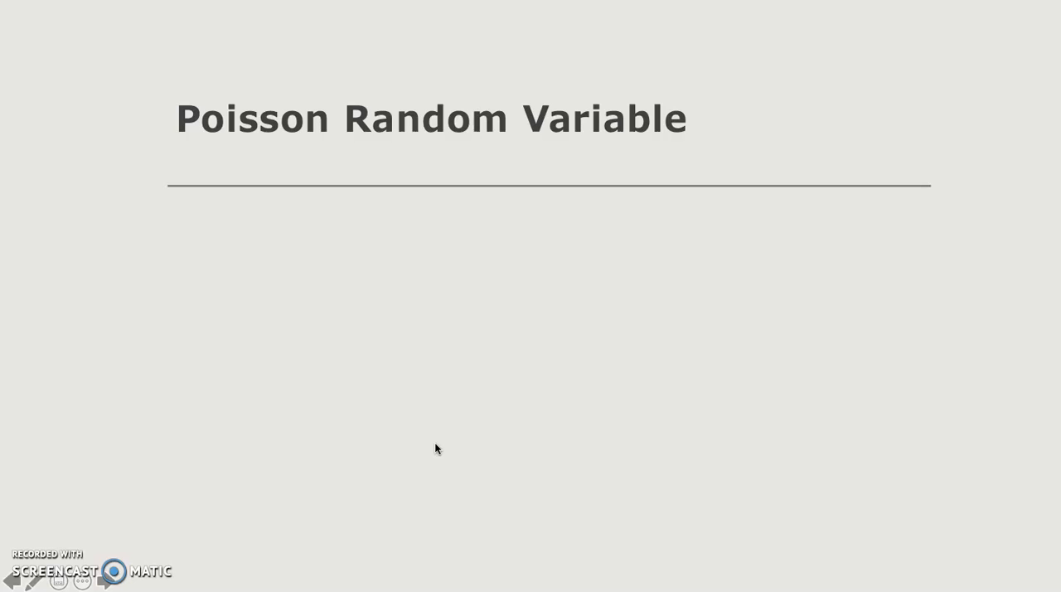
mouse_move(364, 359)
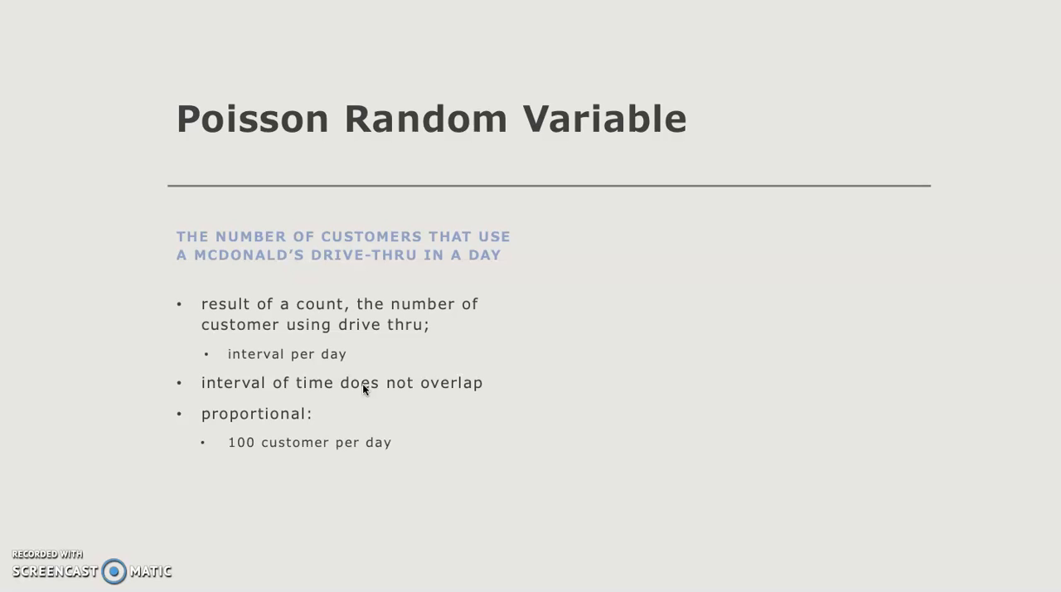
Add the drive-thru rate '50 customer per 12 hours' to the example bullets.
text(50 customer per 12 hours)
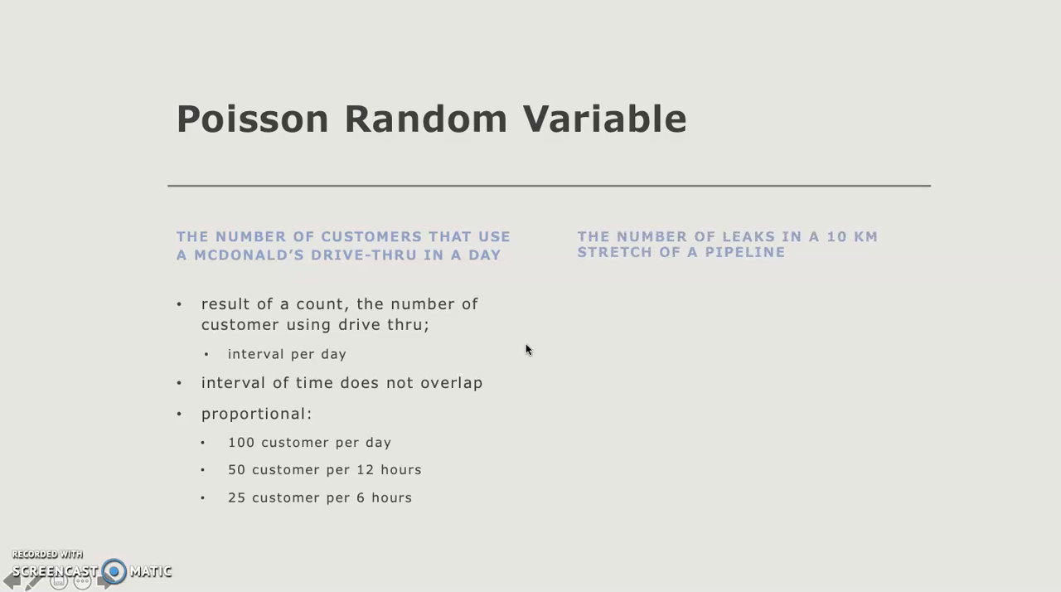
mouse_move(538, 346)
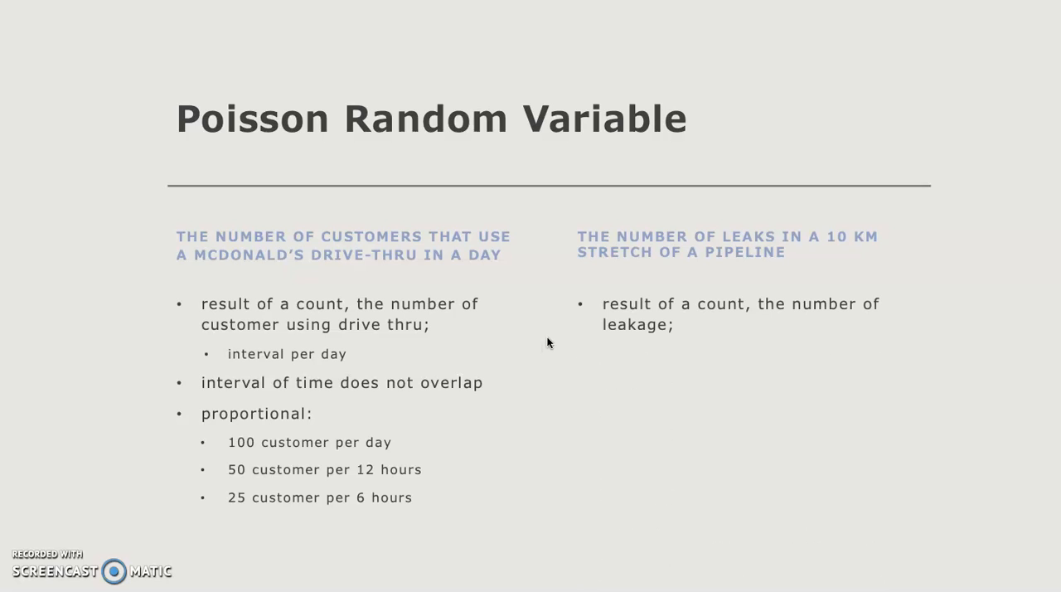
mouse_move(552, 340)
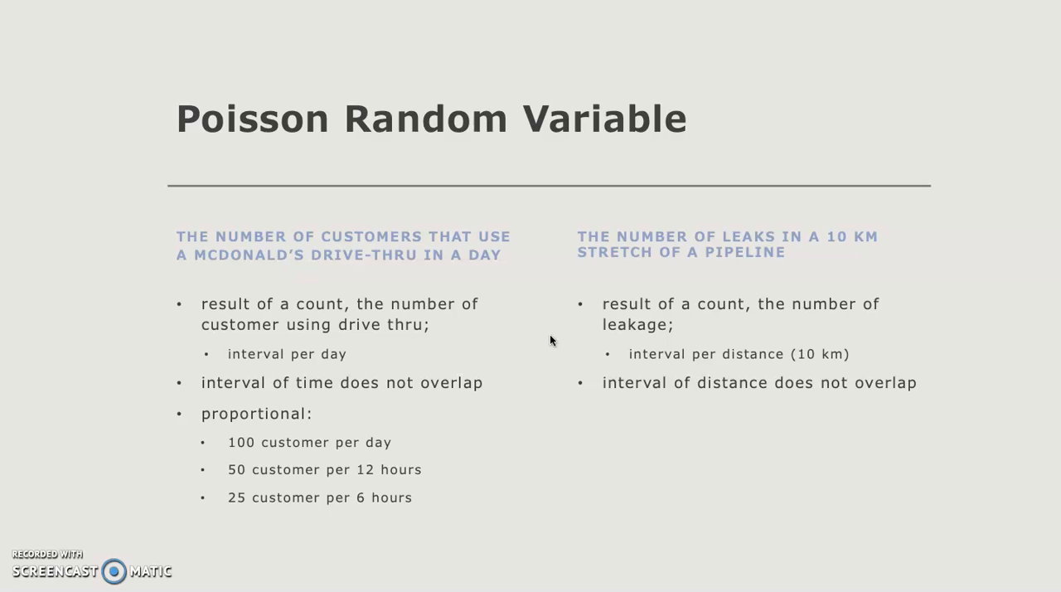
Draw a horizontal pipeline line with the pen to the right of the title.
drag(692, 158, 1035, 158)
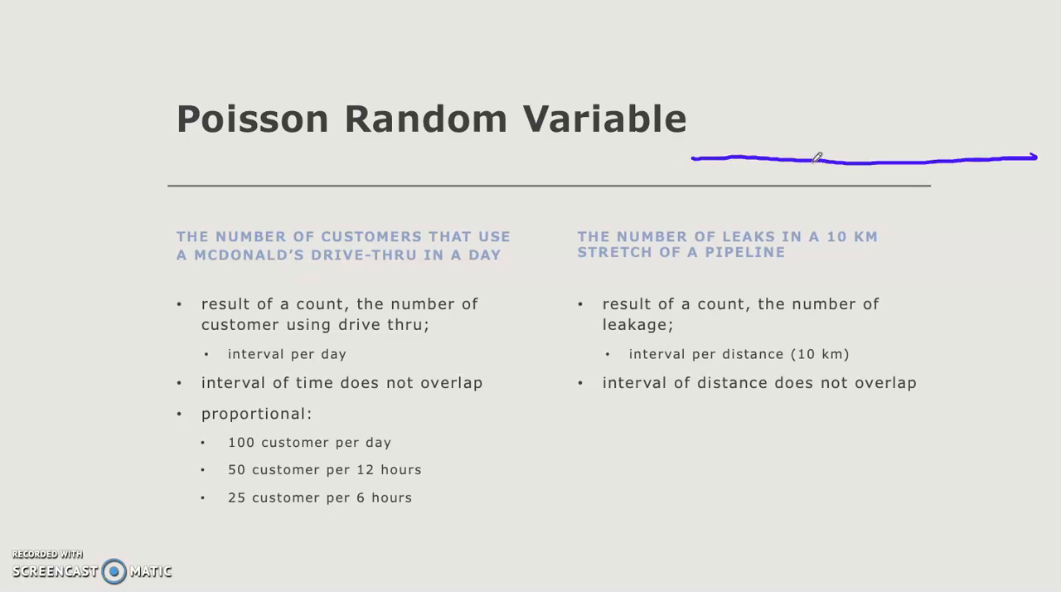
mouse_move(797, 141)
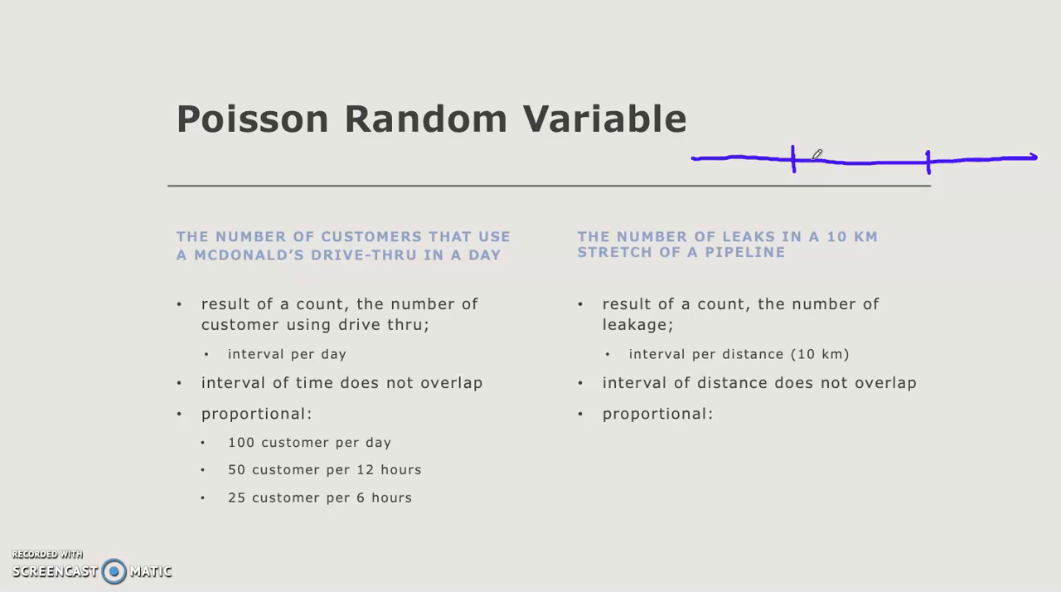
Enter the proportional rate '20 leaks/10 km' under the pipeline example.
text(20 leaks/10 km)
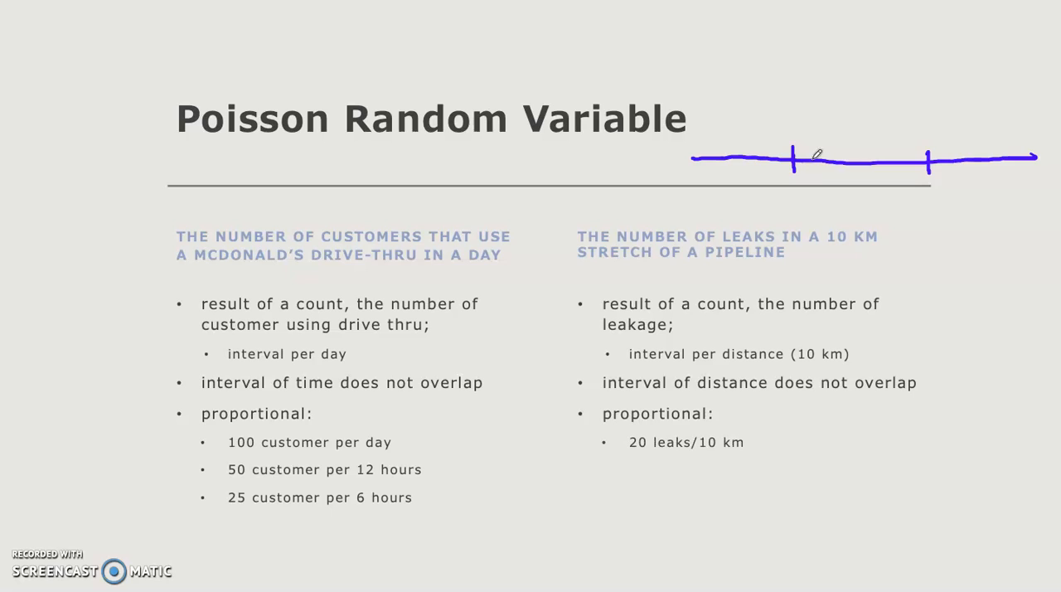